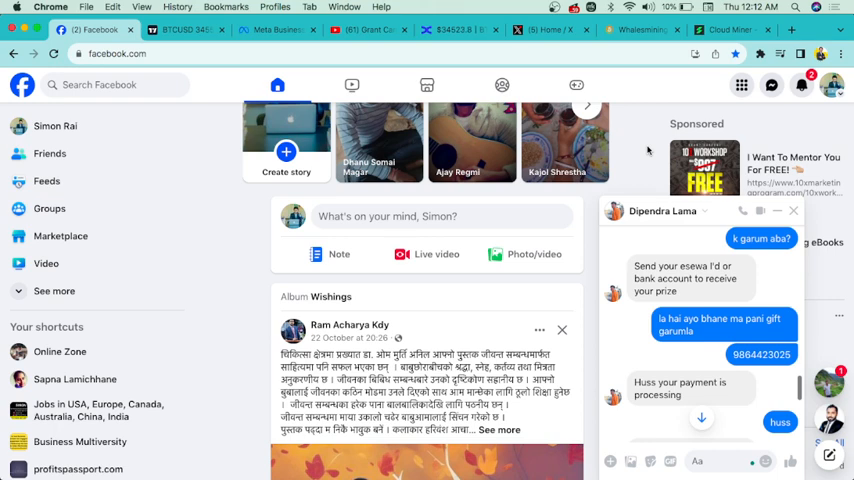
mouse_move(696, 212)
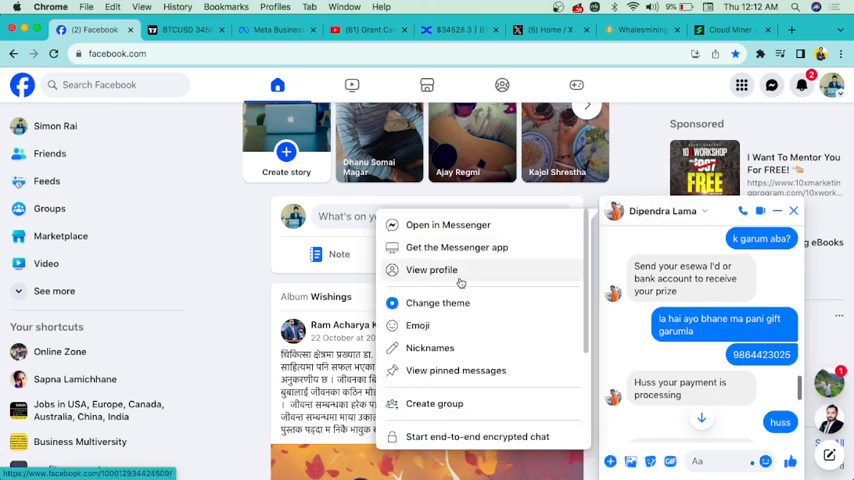
left_click(432, 268)
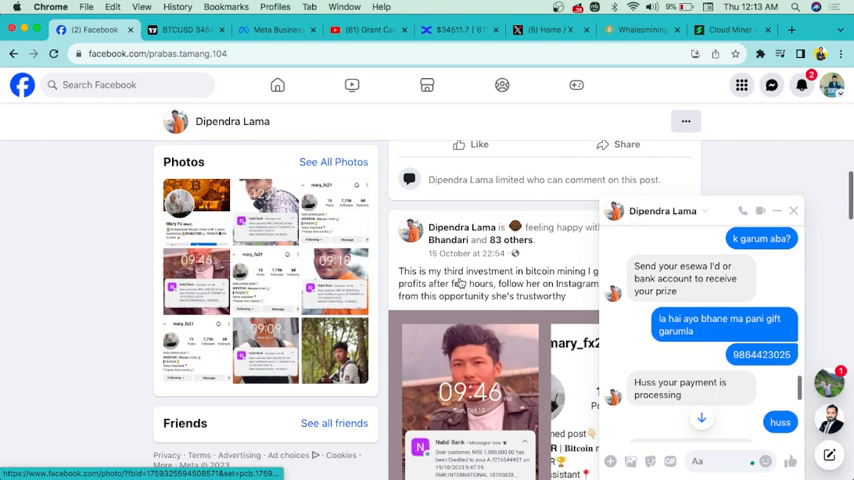
scroll("down", 3)
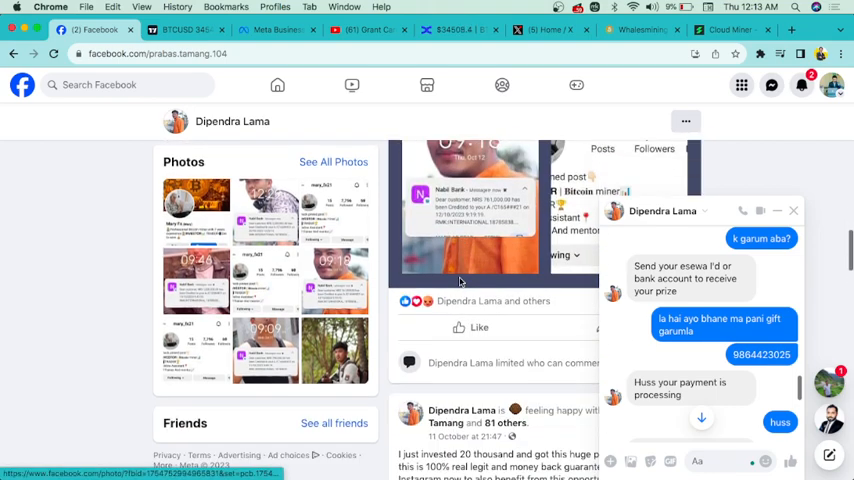
scroll("down", 3)
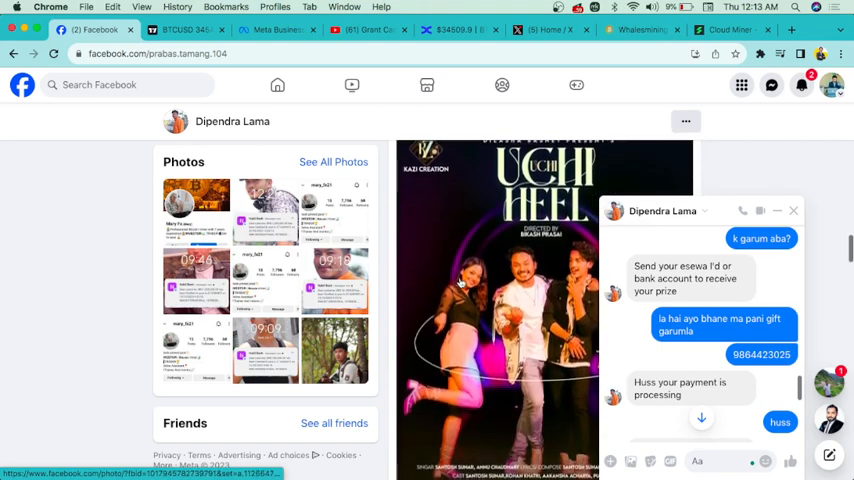
scroll("down", 3)
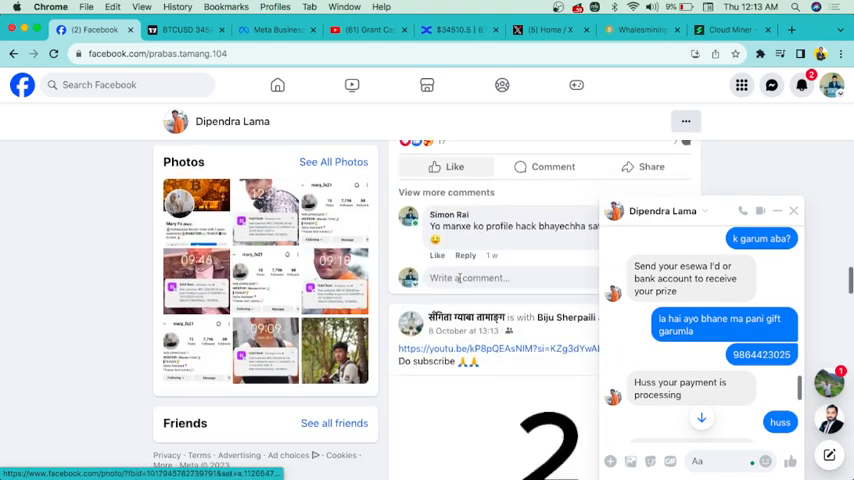
scroll("down", 3)
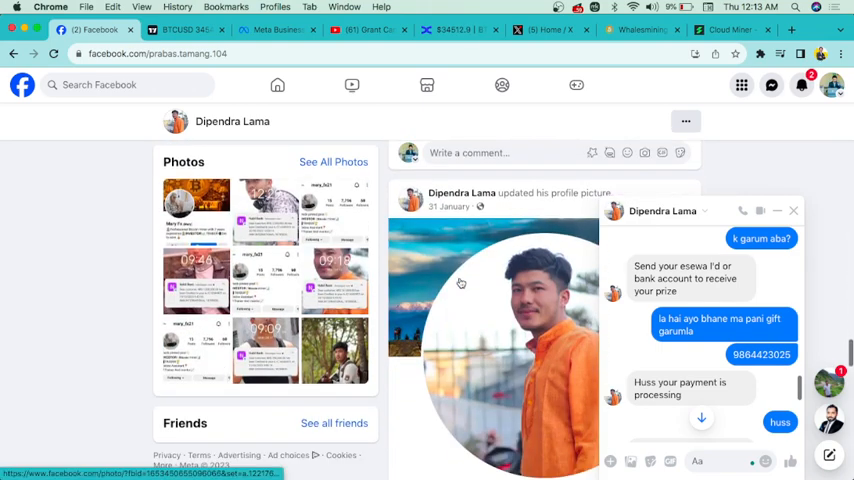
scroll("down", 3)
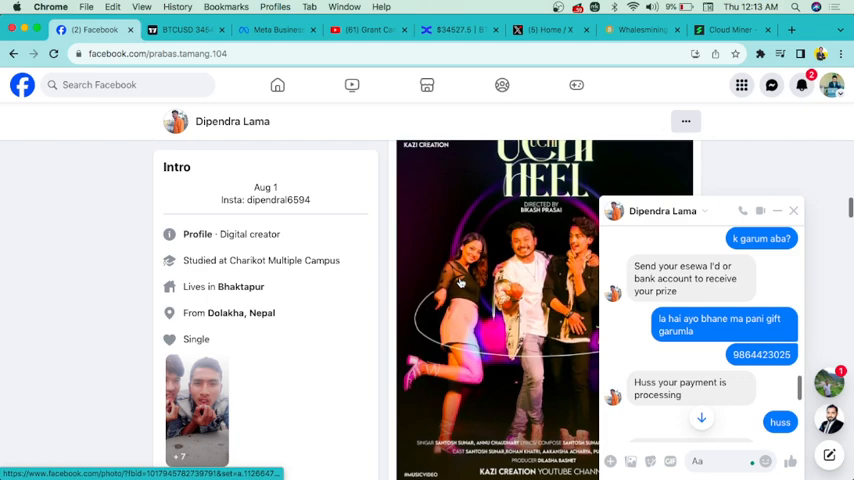
- Continue down the profile past the repeated bitcoin investment posts to the song release post
scroll("down", 3)
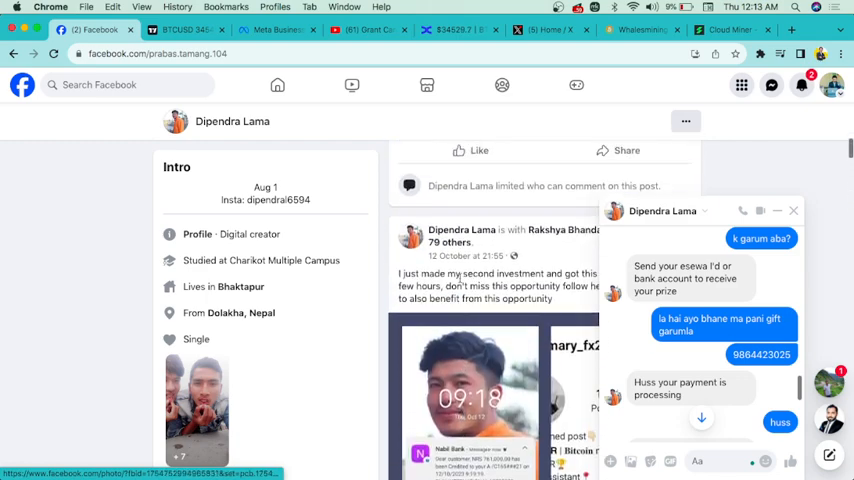
scroll("down", 3)
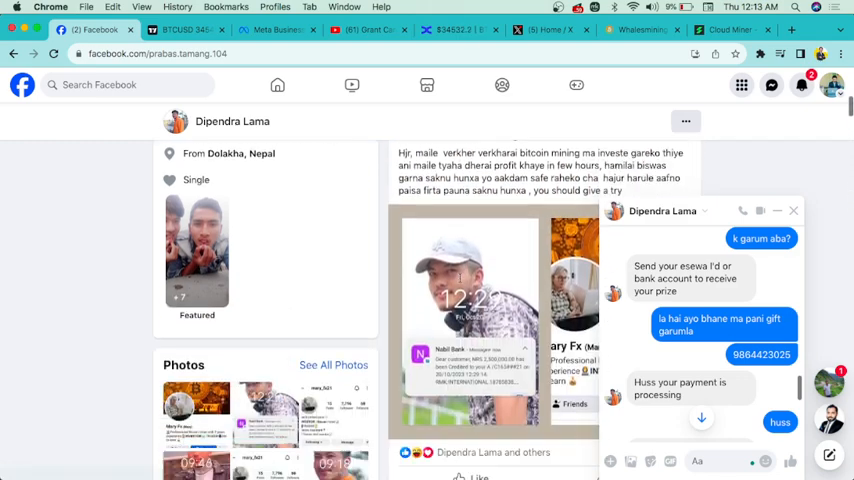
scroll("down", 3)
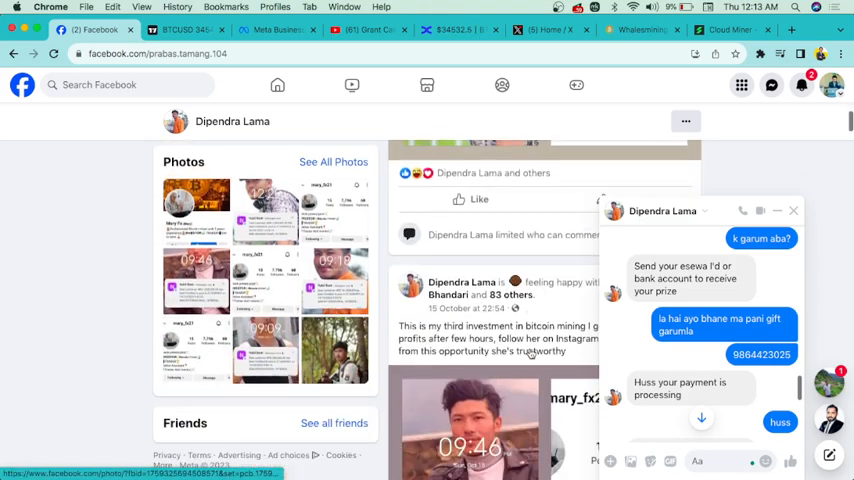
scroll("down", 3)
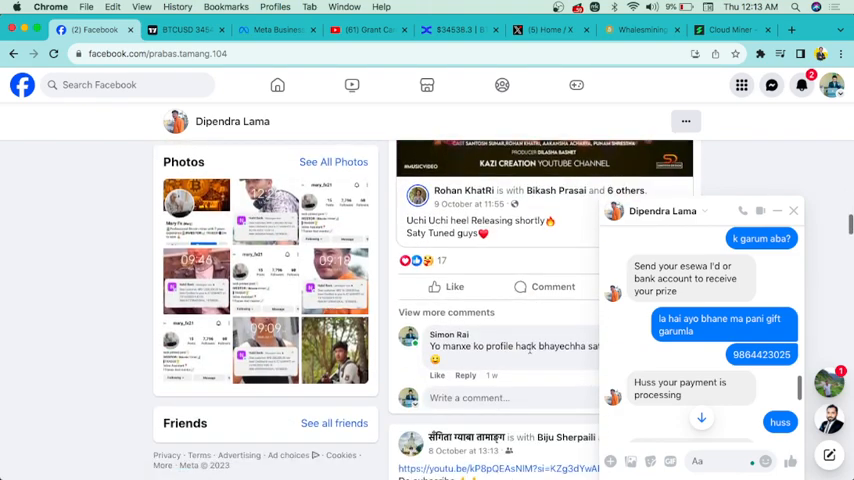
scroll("down", 3)
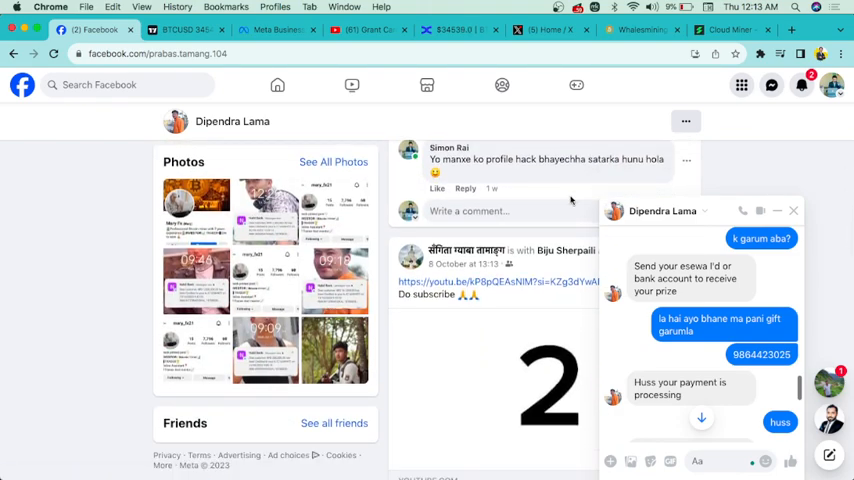
scroll("down", 3)
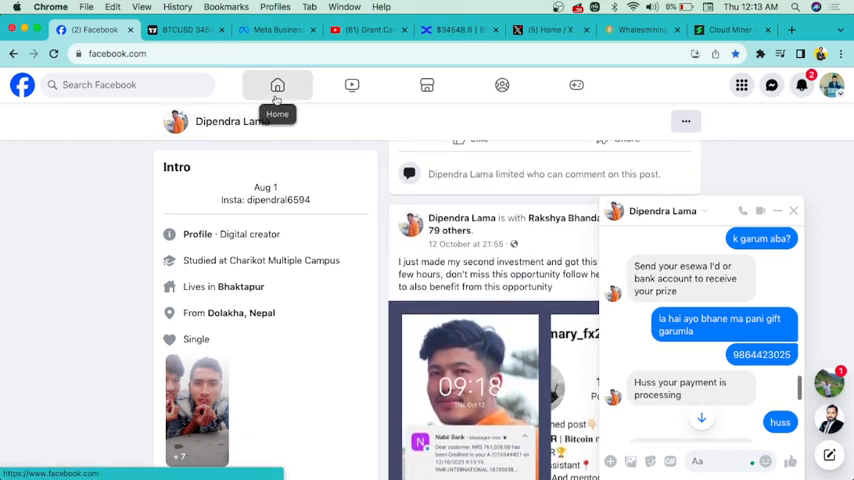
left_click(276, 84)
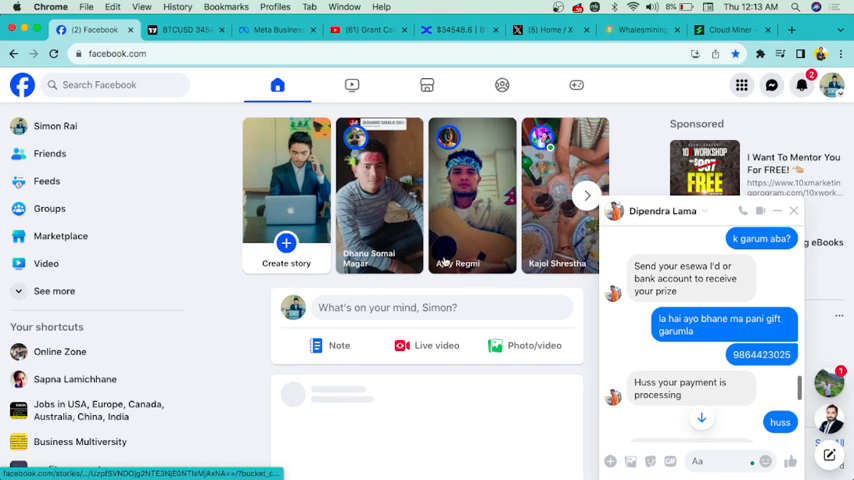
scroll("down", 3)
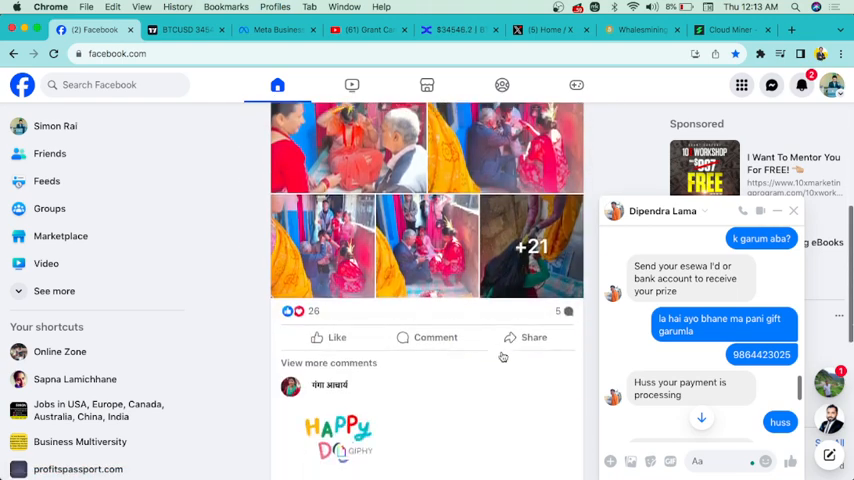
scroll("down", 3)
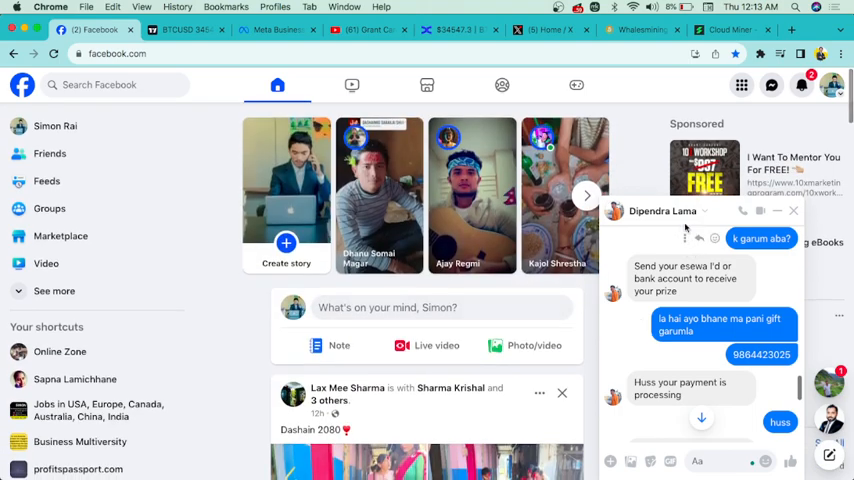
left_click(704, 210)
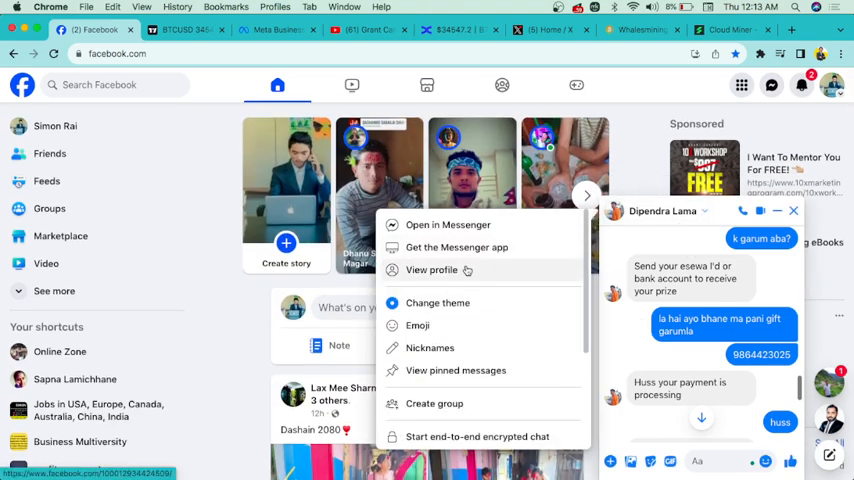
left_click(432, 270)
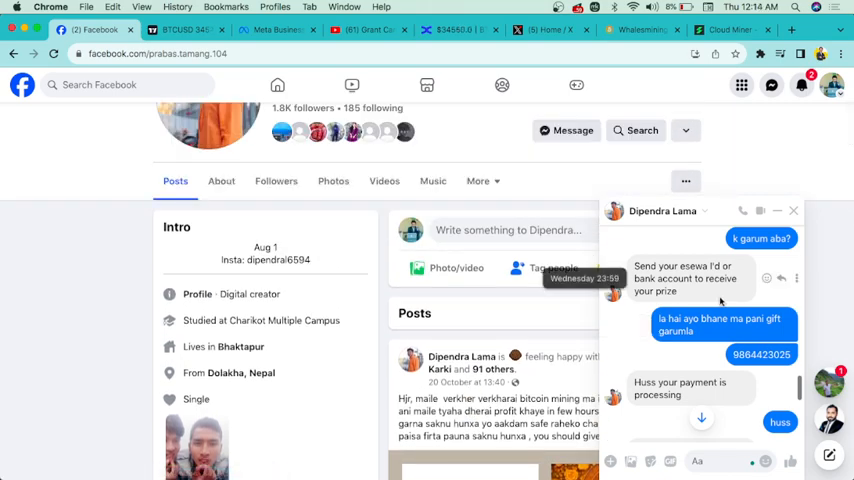
scroll("down", 3)
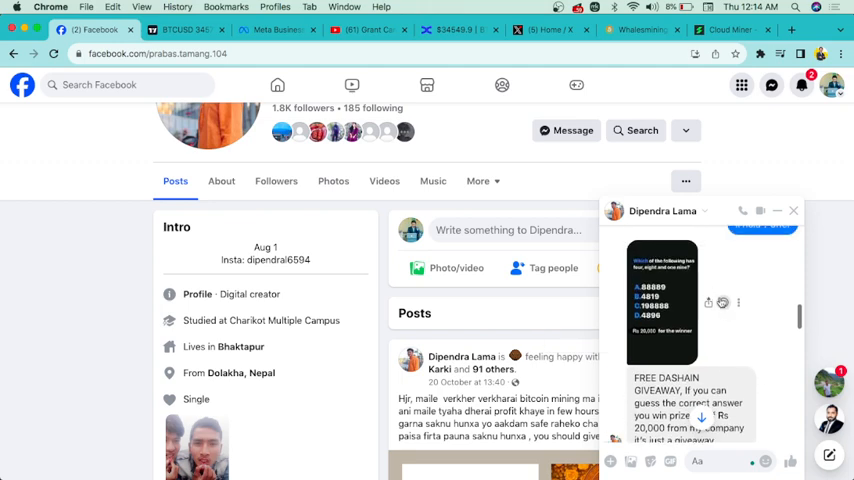
scroll("down", 3)
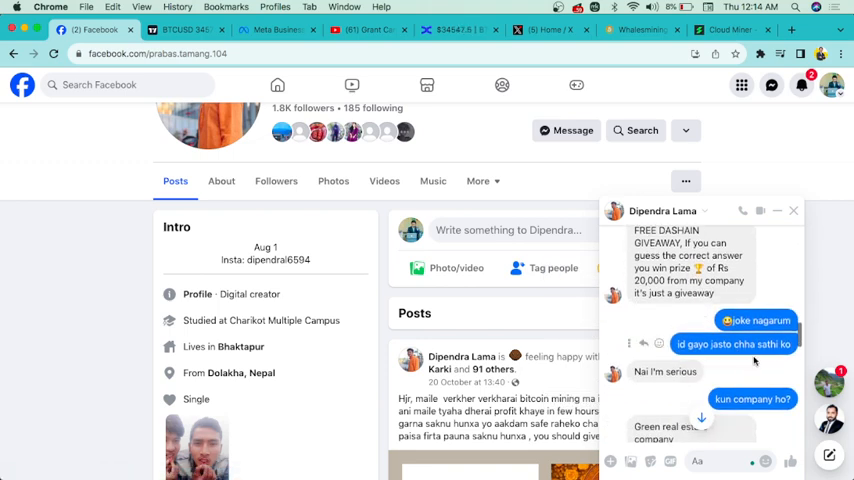
scroll("down", 3)
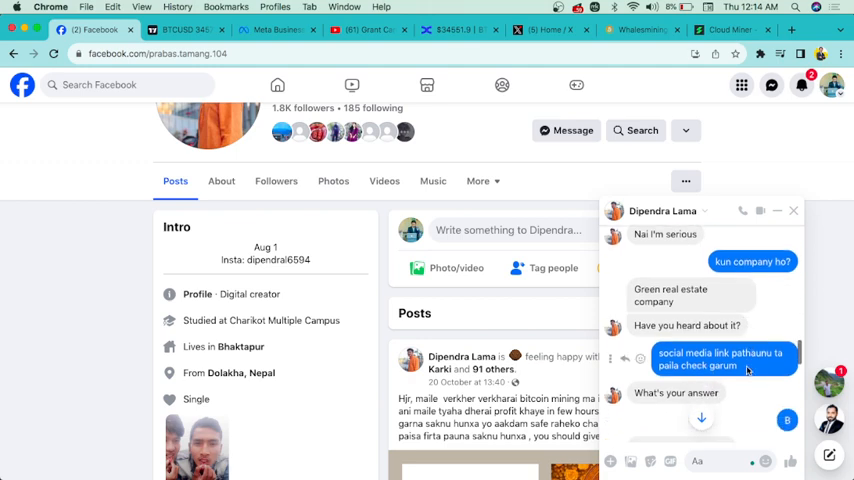
scroll("down", 3)
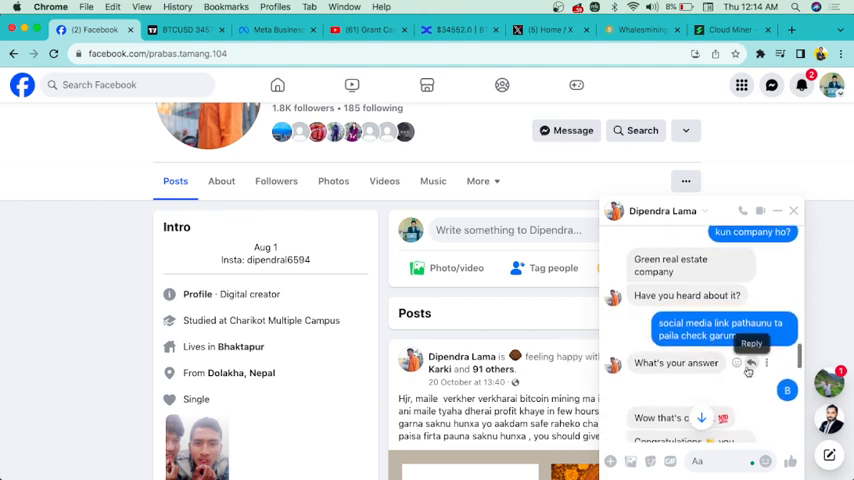
scroll("down", 3)
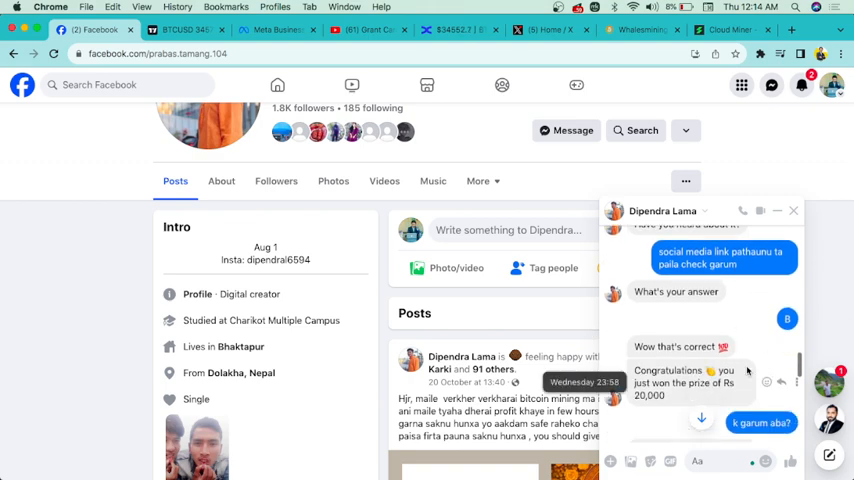
scroll("down", 3)
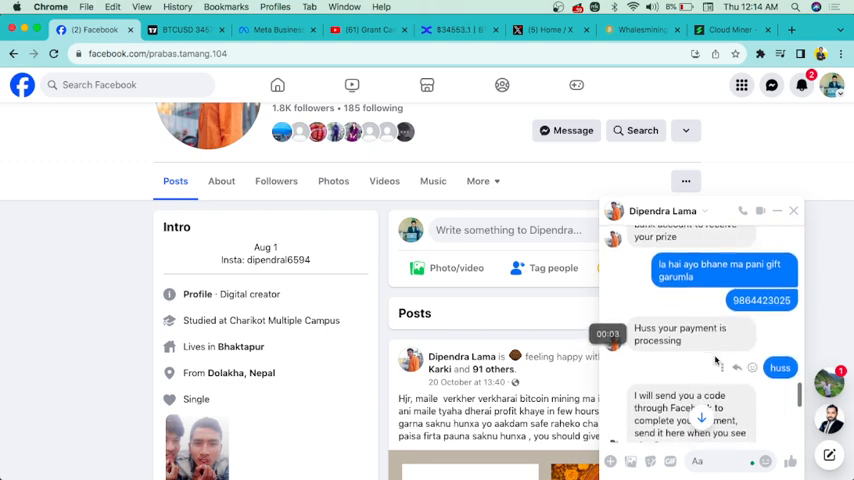
- Reread the scammer's send-a-code message, then return to the home feed
scroll("down", 3)
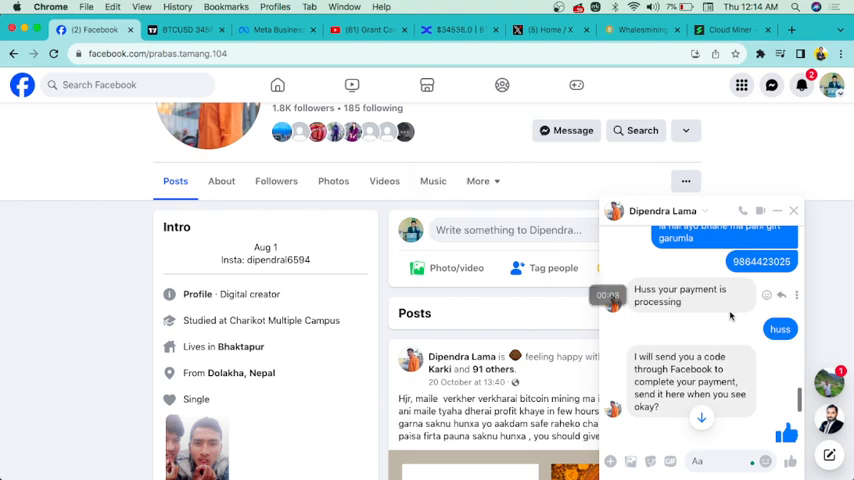
scroll("down", 3)
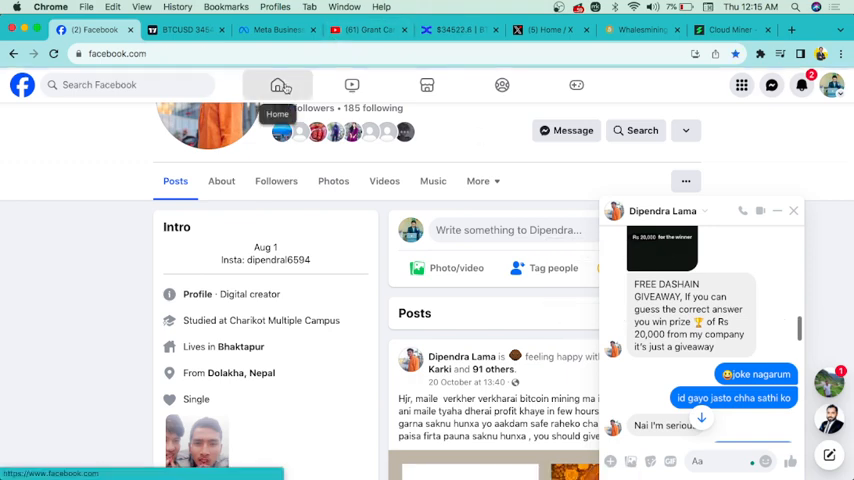
left_click(276, 84)
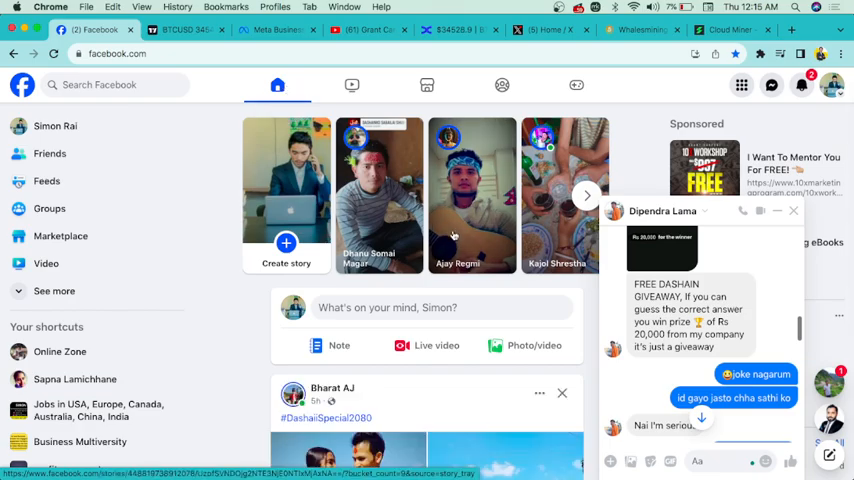